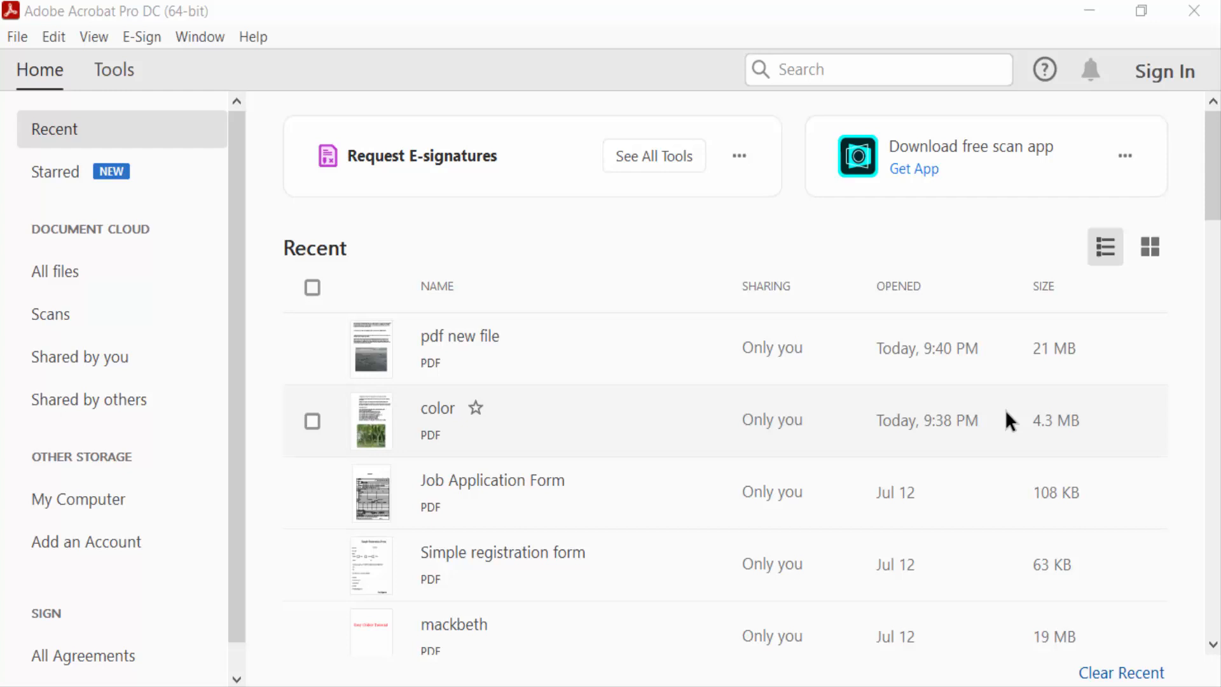
pyautogui.moveTo(673, 466)
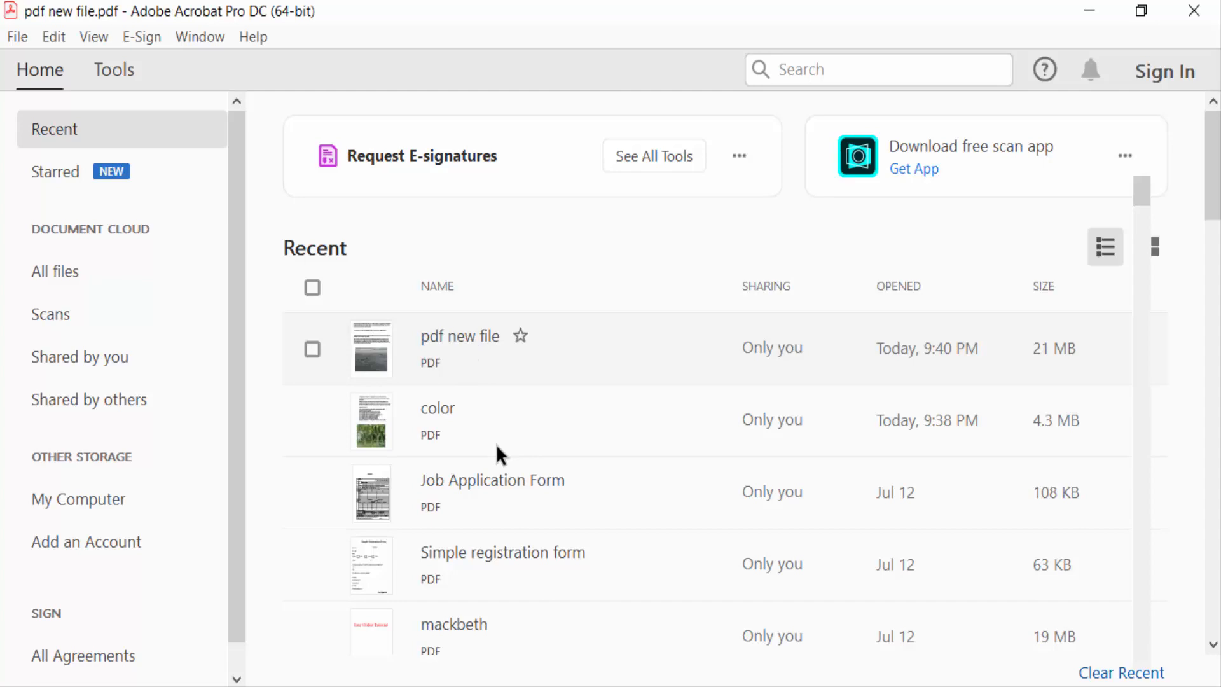
# - Open the recent file 'pdf new file' from the Home list
pyautogui.doubleClick(459, 336)
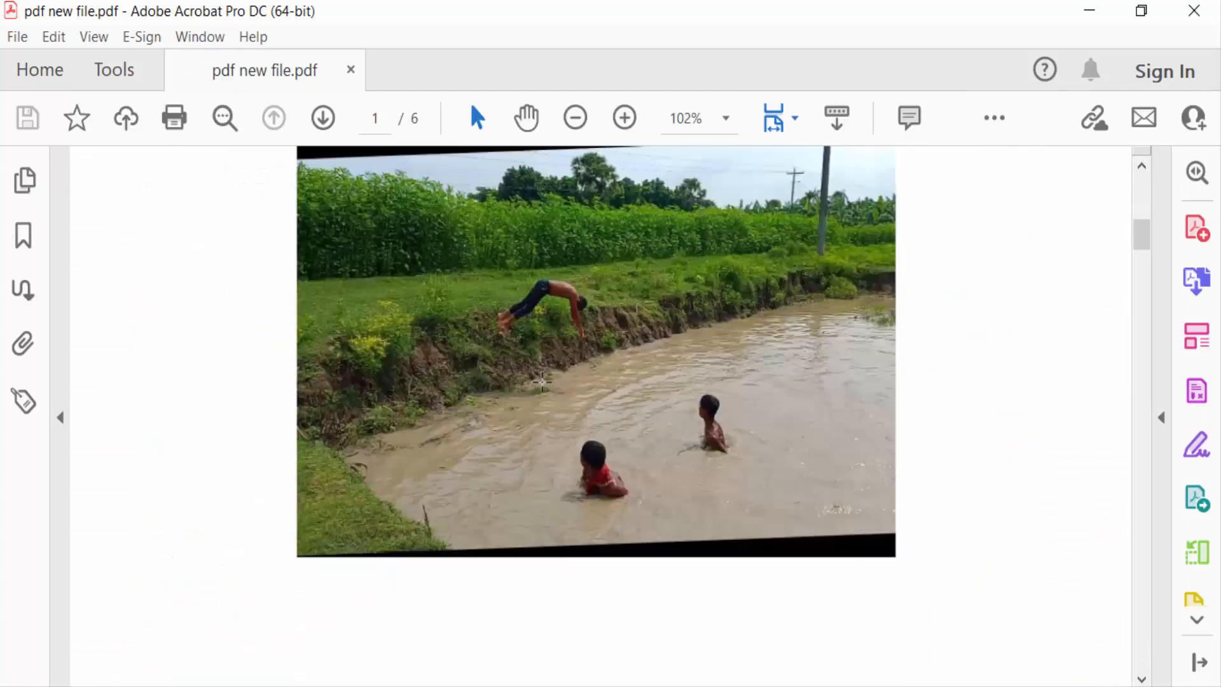
pyautogui.moveTo(645, 422)
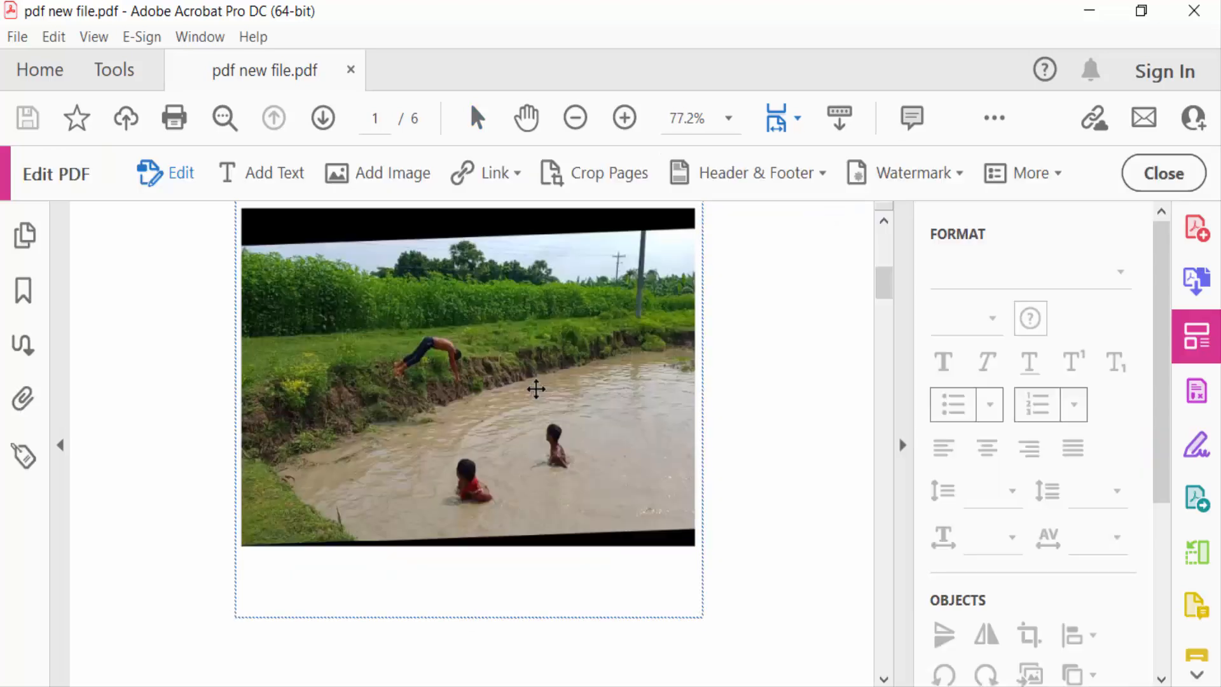
# - Select the swimming photo, rotate it diagonally, and shrink it from a corner handle
pyautogui.click(468, 374)
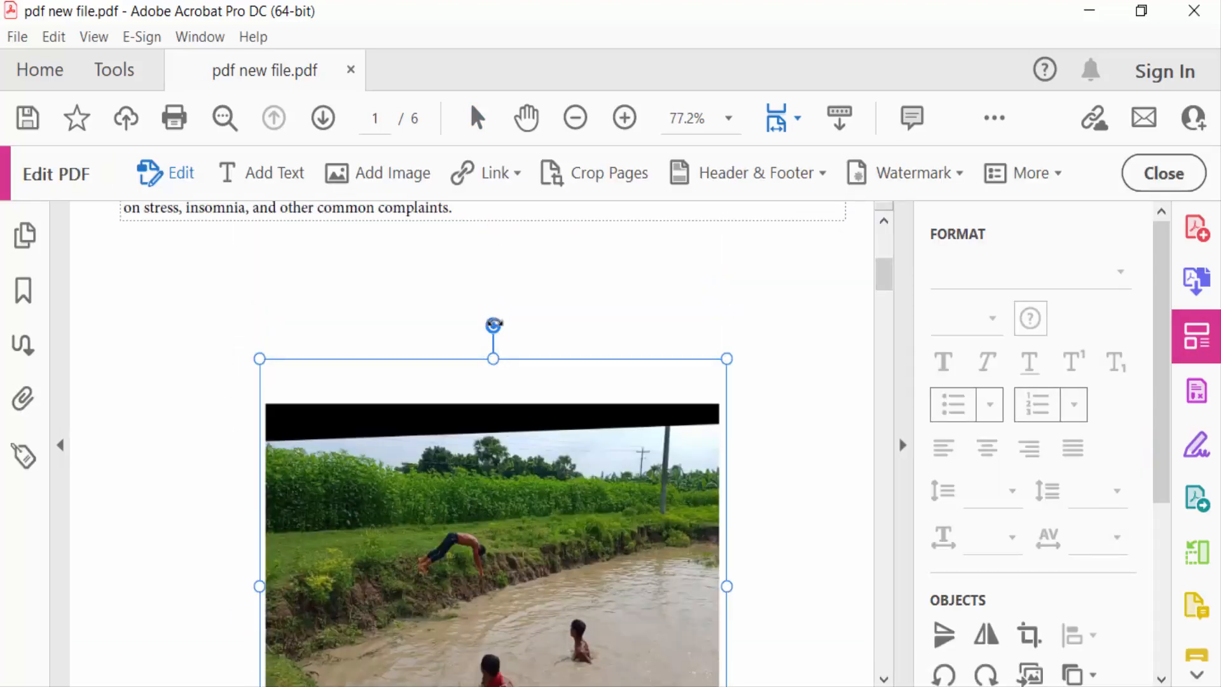
pyautogui.moveTo(493, 323); pyautogui.dragTo(587, 386)
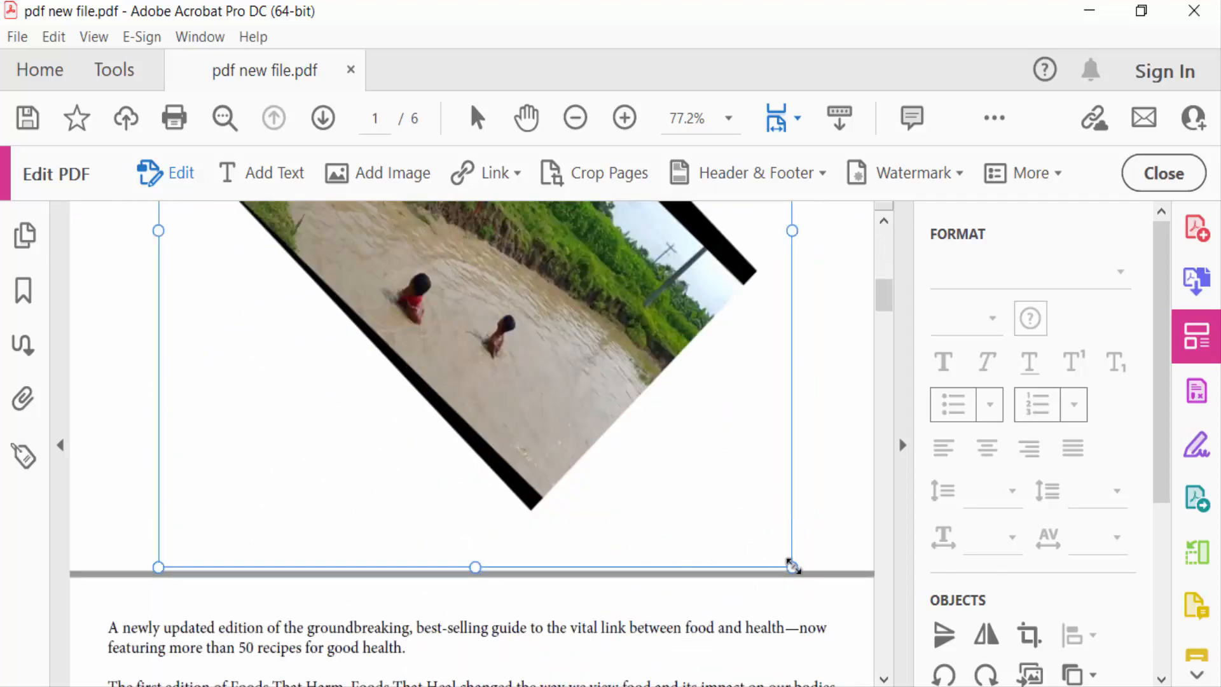
pyautogui.moveTo(792, 567); pyautogui.dragTo(674, 438)
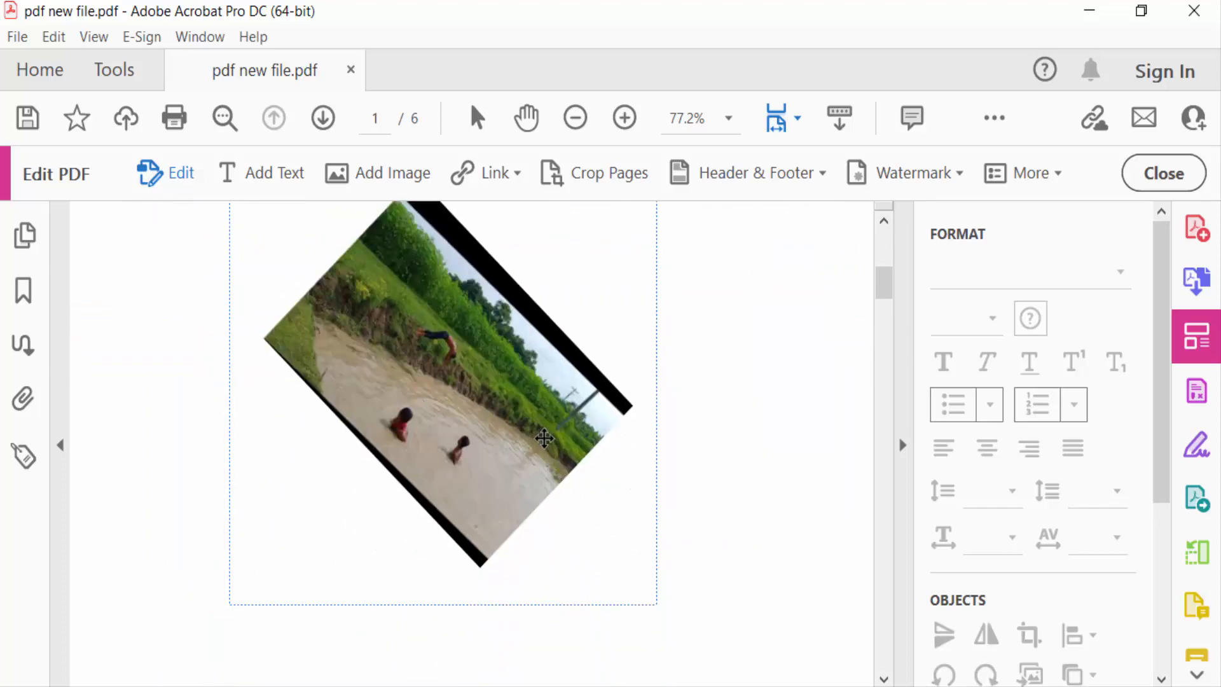
# - Crop the bottom edge of the tilted swimming photo
pyautogui.rightClick(544, 437)
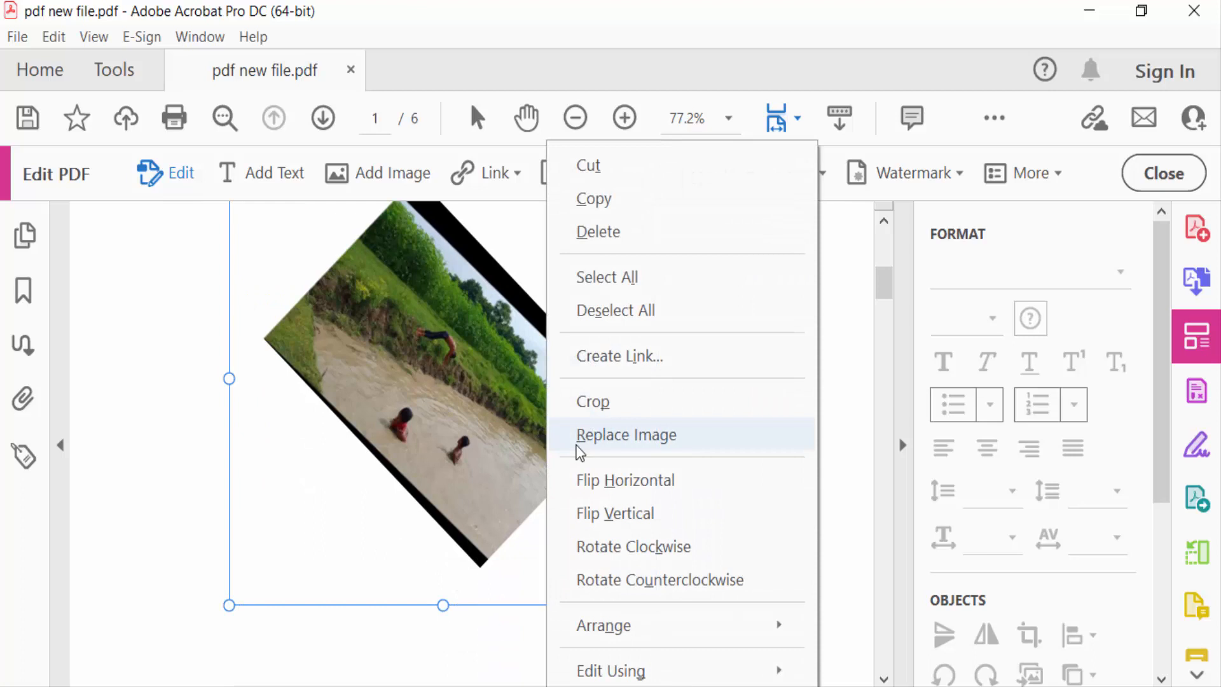
pyautogui.moveTo(619, 410)
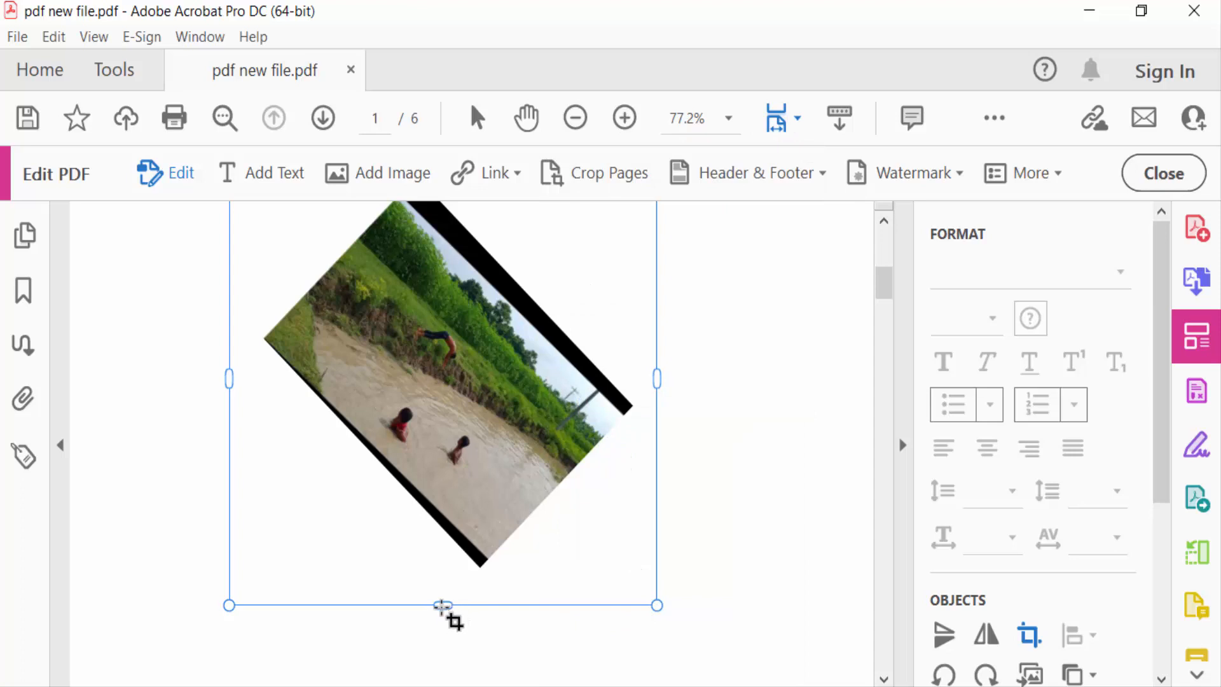
pyautogui.moveTo(443, 606); pyautogui.dragTo(443, 582)
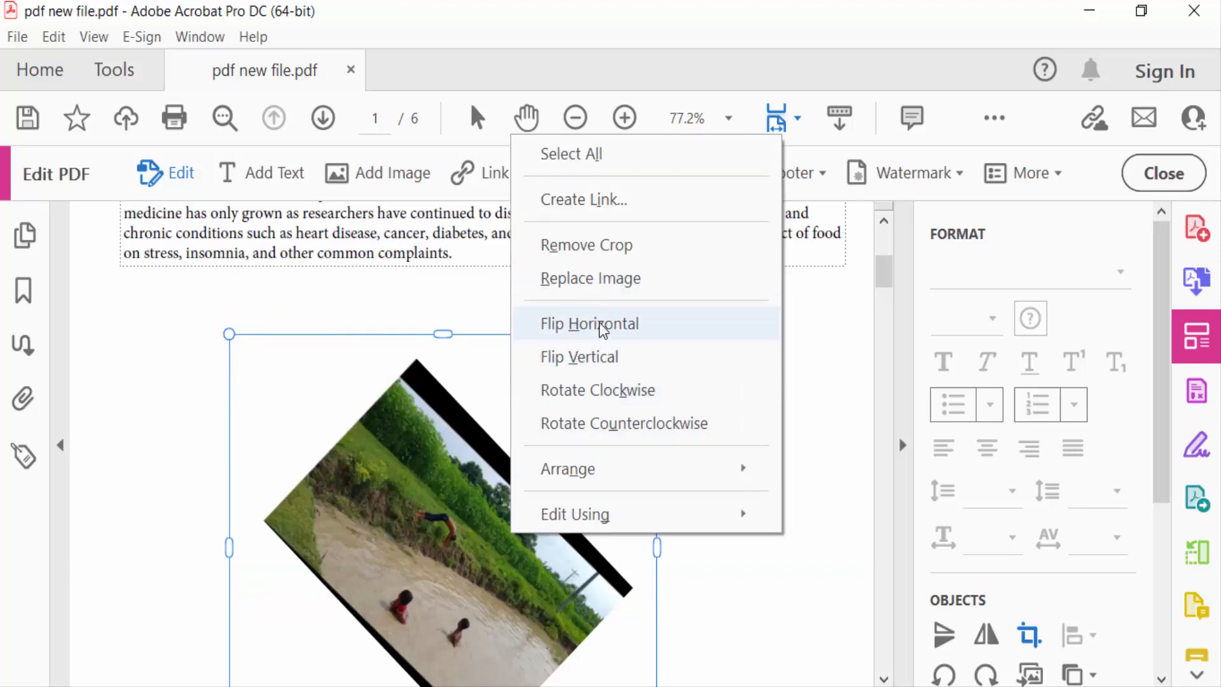
pyautogui.moveTo(600, 357)
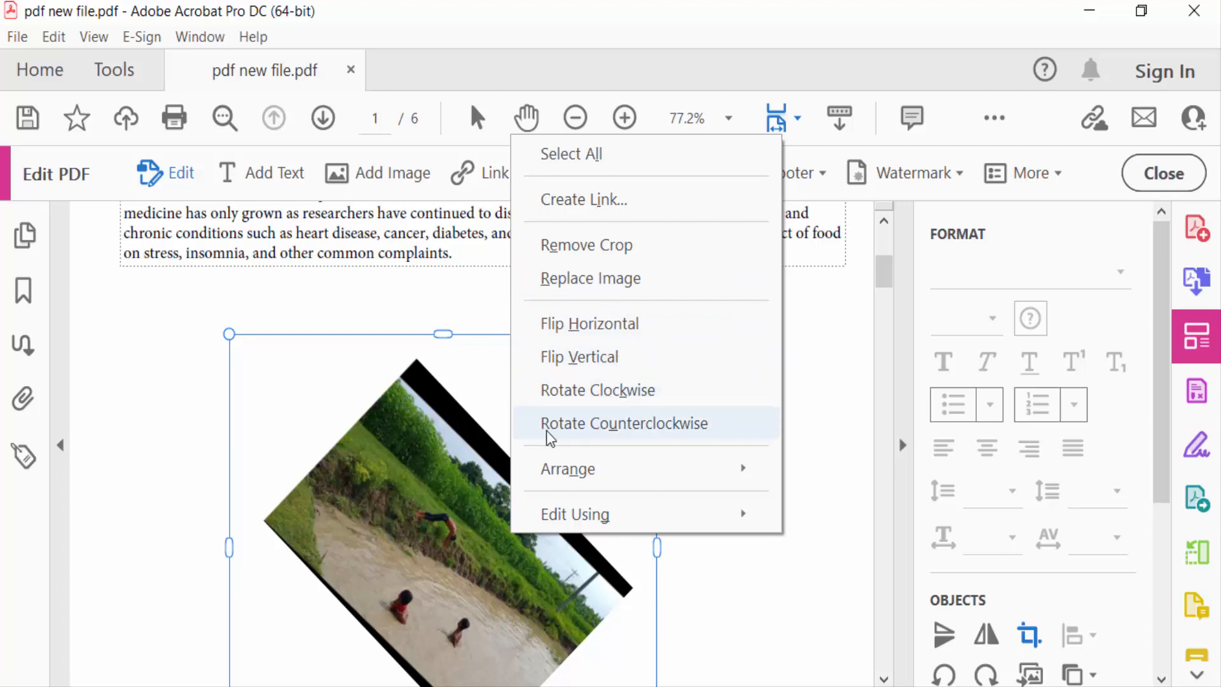
pyautogui.moveTo(621, 334)
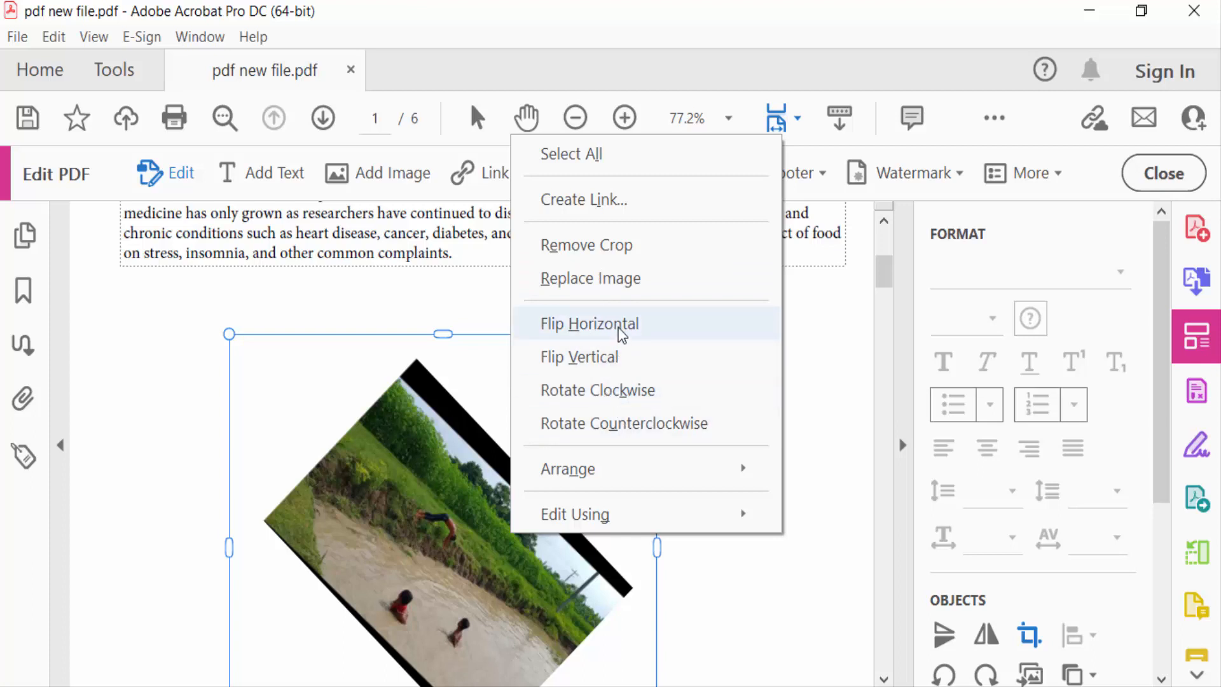
# - Flip the swimming photo horizontally, then flip it vertically
pyautogui.click(590, 323)
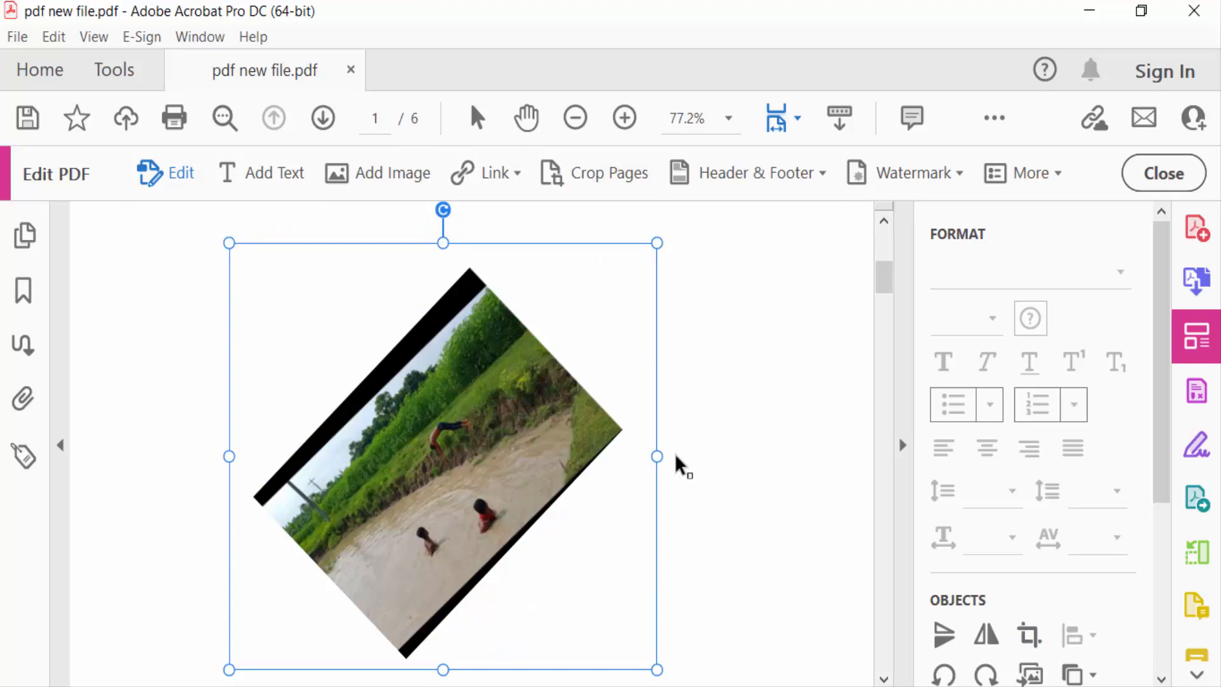
pyautogui.rightClick(522, 455)
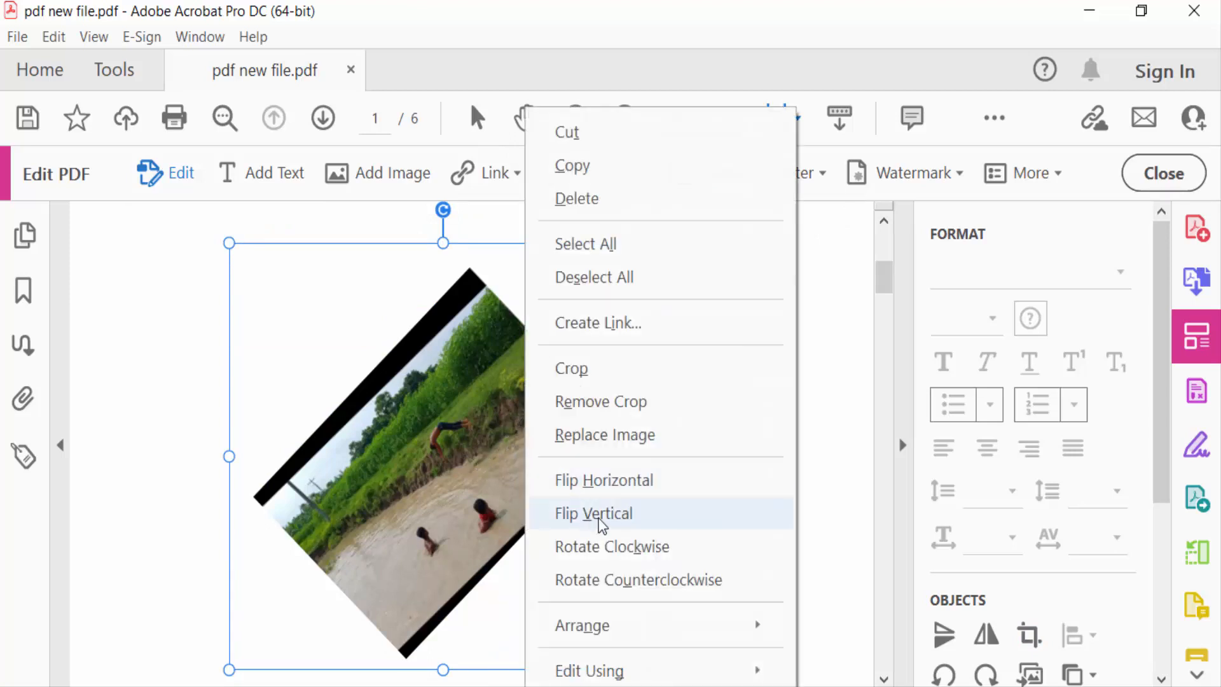
pyautogui.click(593, 512)
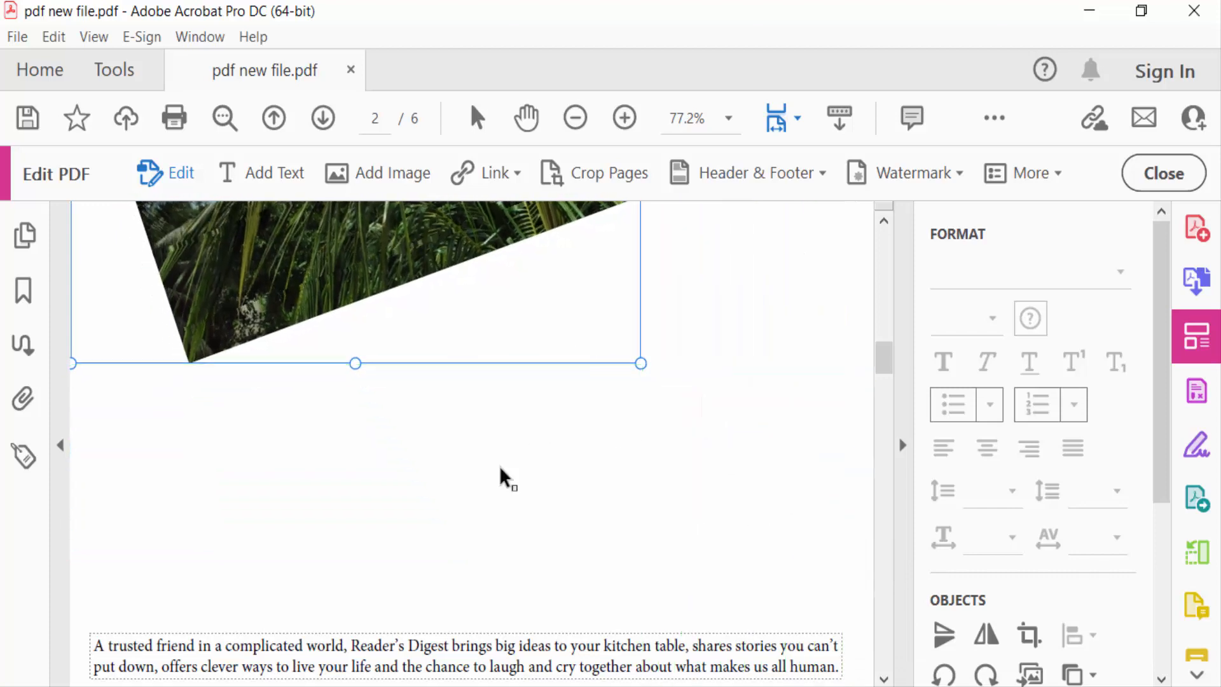
# - Drag a handle on the page 2 grass-and-sky photo to adjust it
pyautogui.moveTo(641, 364); pyautogui.dragTo(611, 518)
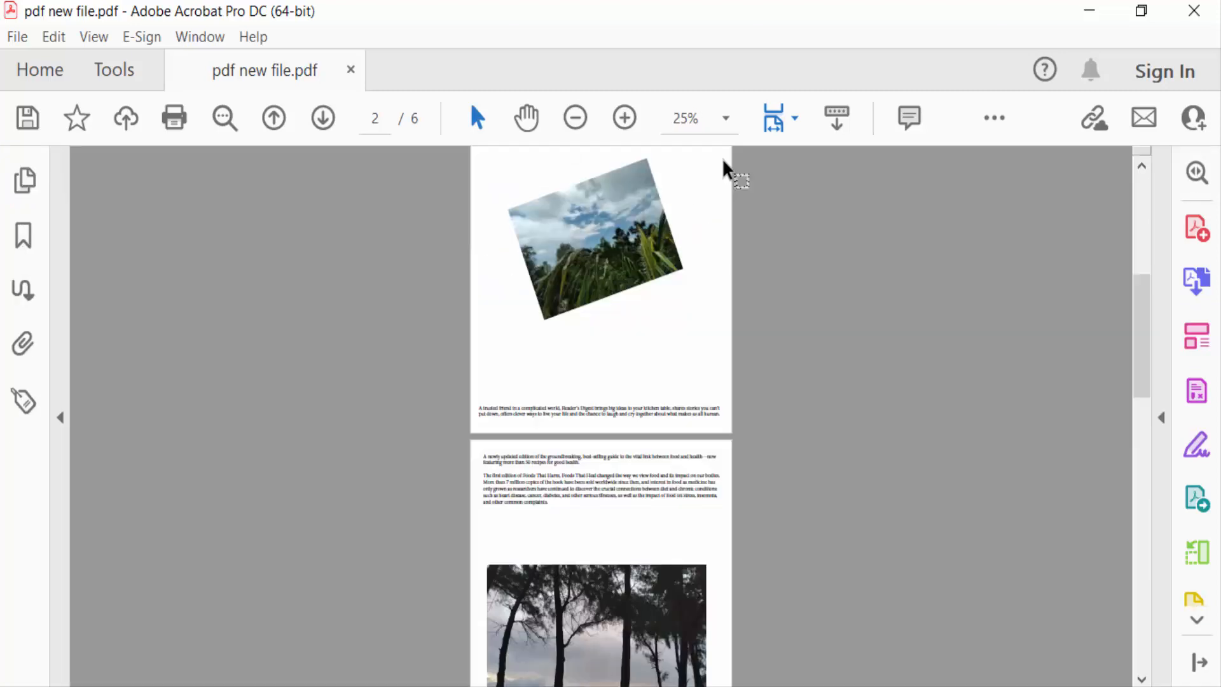
# - Bring page 1's edited swimming photo into view at 25% zoom
pyautogui.click(274, 117)
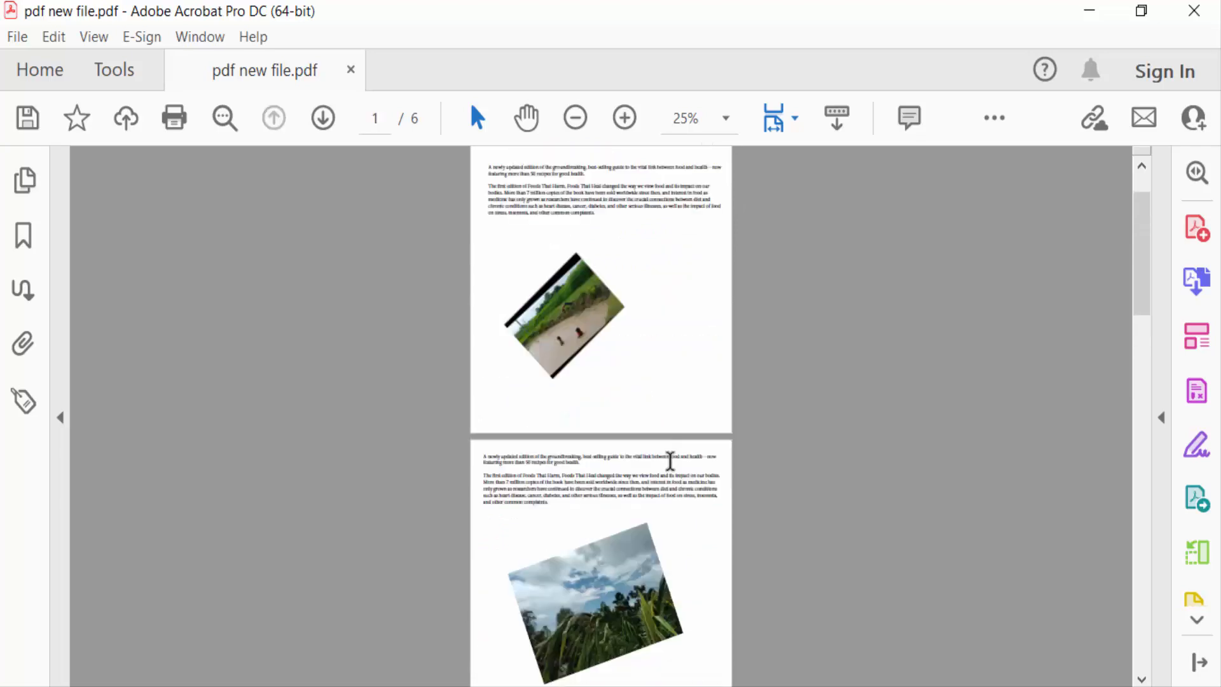